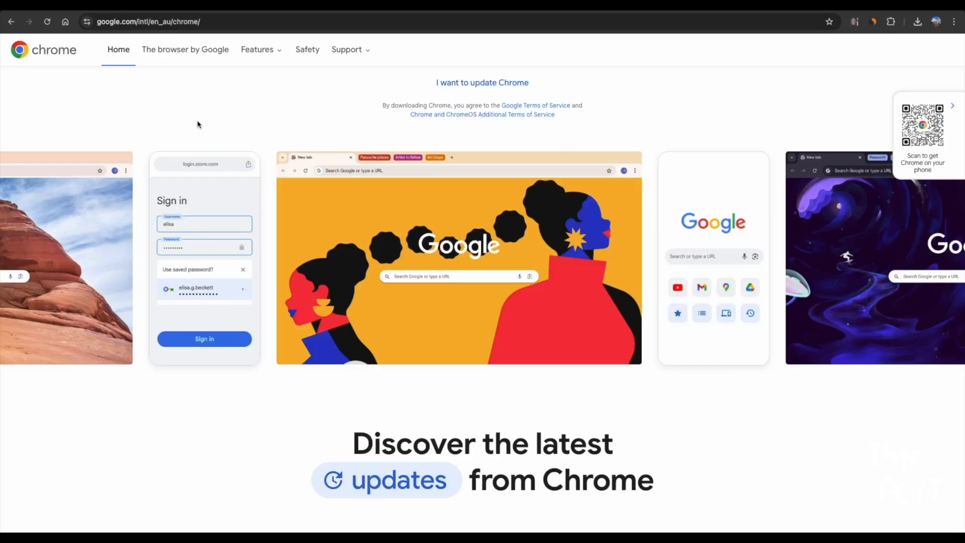
# Scroll down through the current page before searching.
pyautogui.scroll(-3)
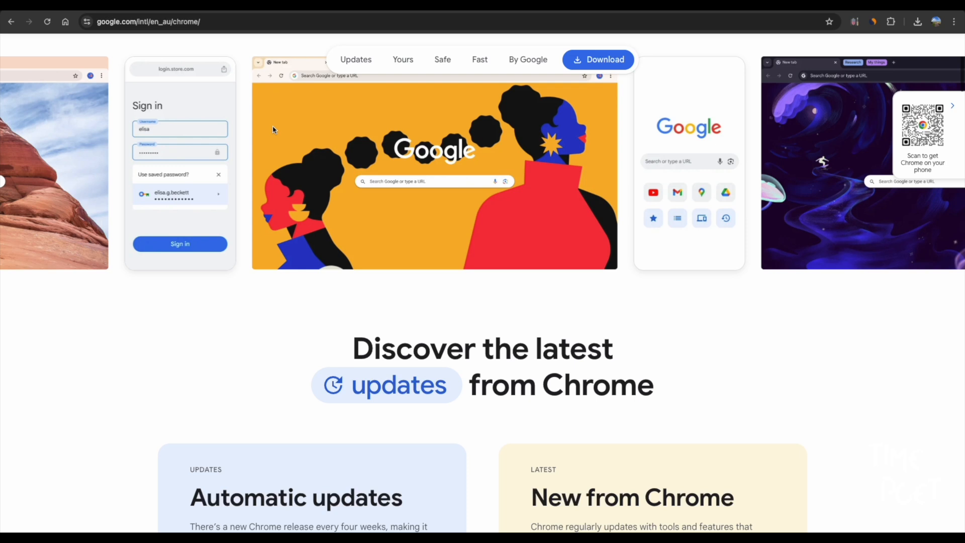
pyautogui.scroll(-3)
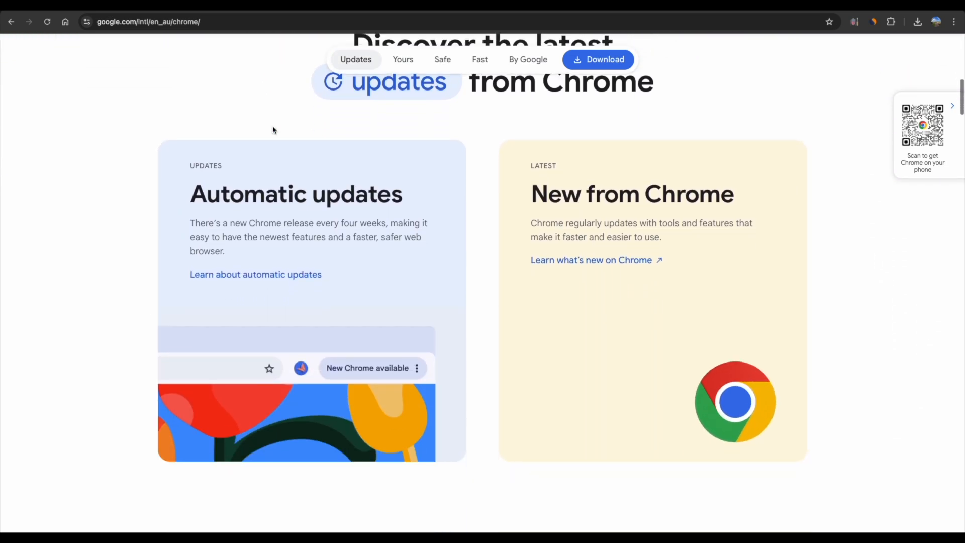
pyautogui.scroll(-3)
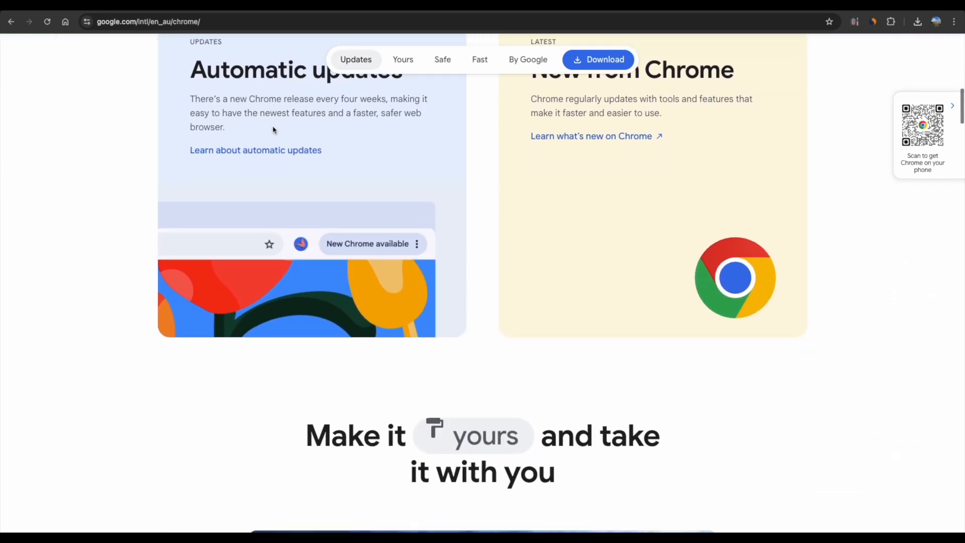
pyautogui.scroll(-3)
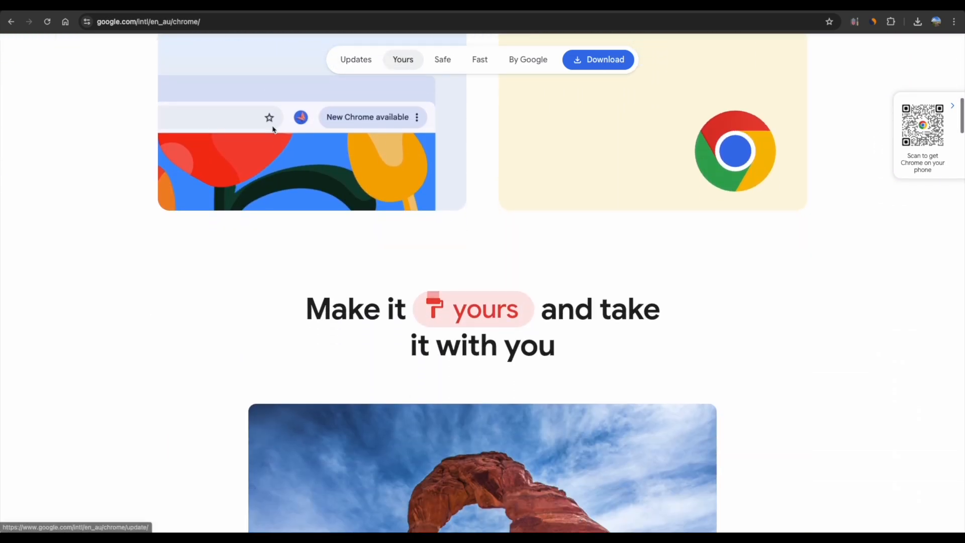
pyautogui.scroll(-3)
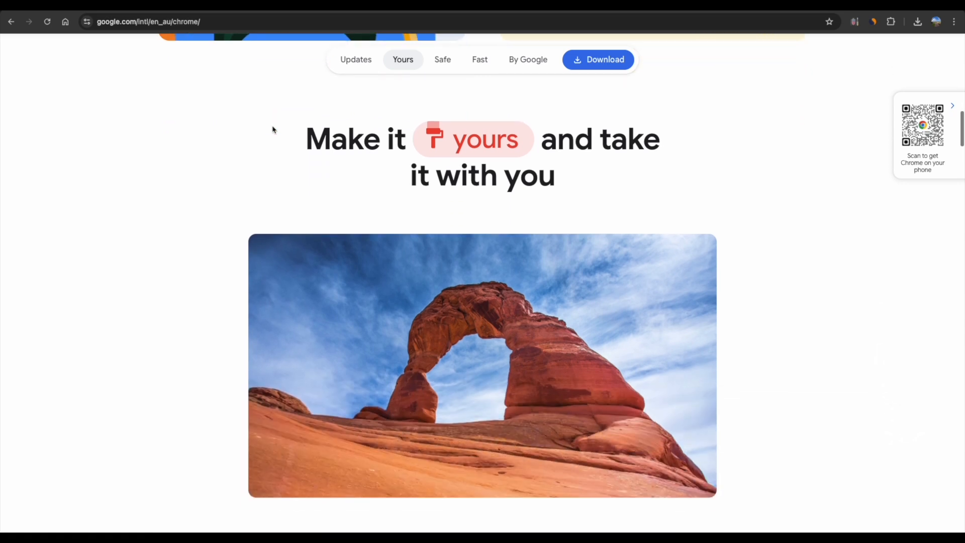
pyautogui.moveTo(583, 167)
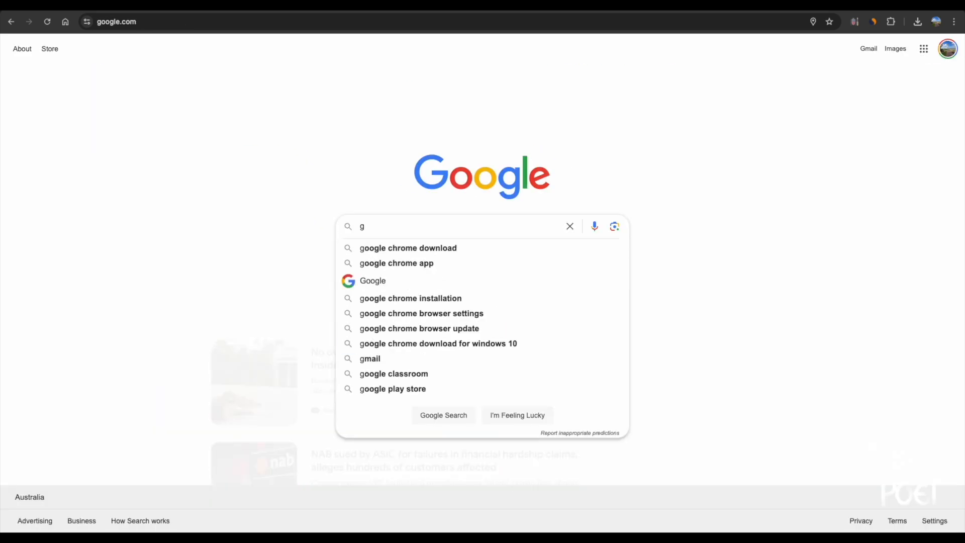
# Search Google for 'free antivirus' and browse the Avast, AVG and Malwarebytes results.
pyautogui.write('free antivirus')
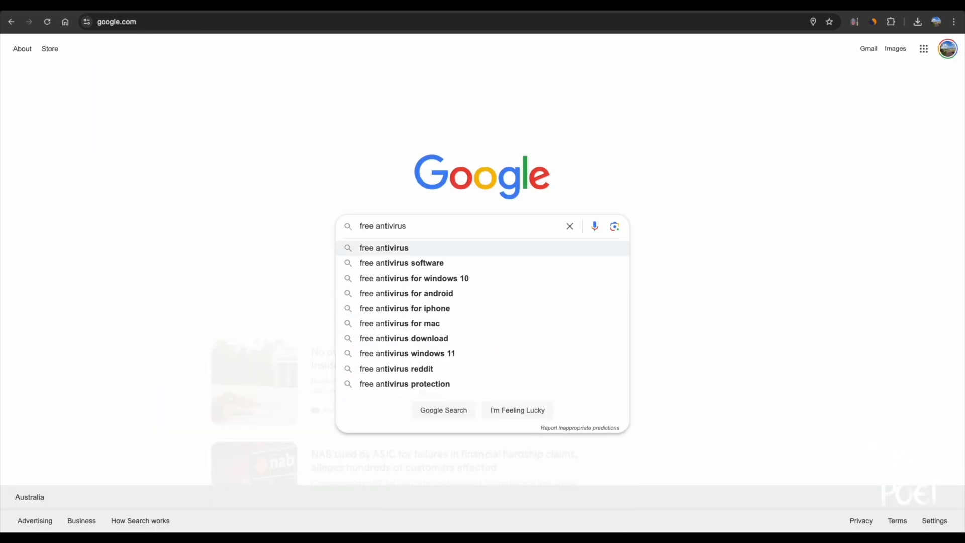
pyautogui.click(442, 410)
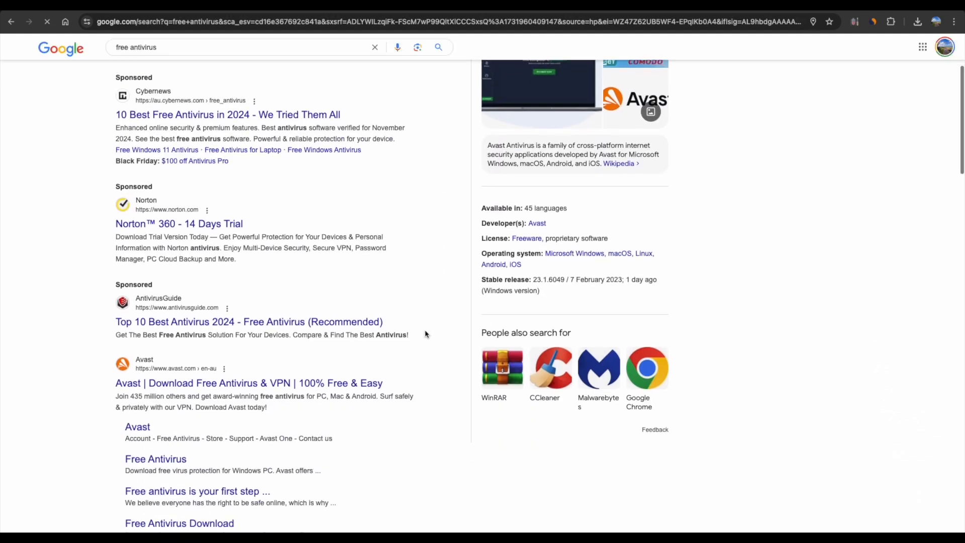
pyautogui.scroll(-3)
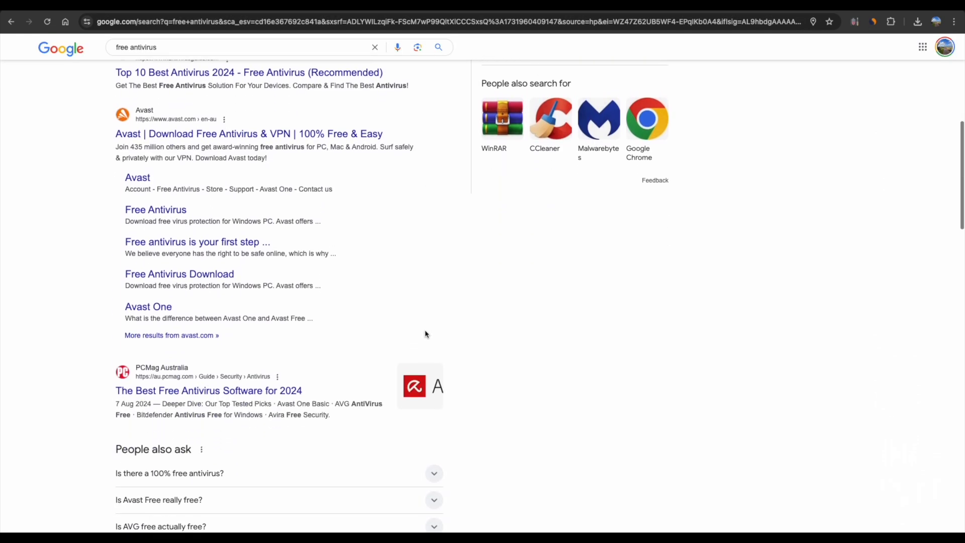
pyautogui.scroll(3)
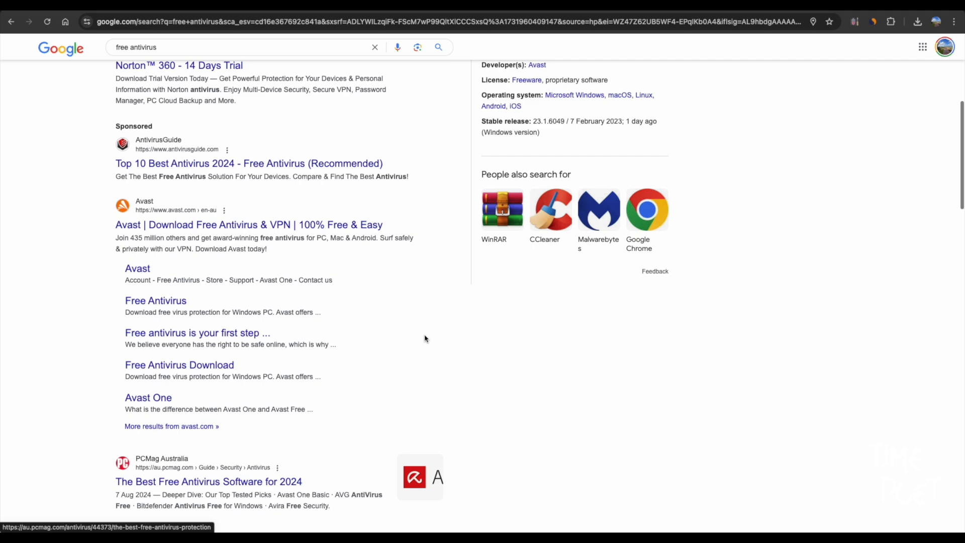
pyautogui.scroll(-3)
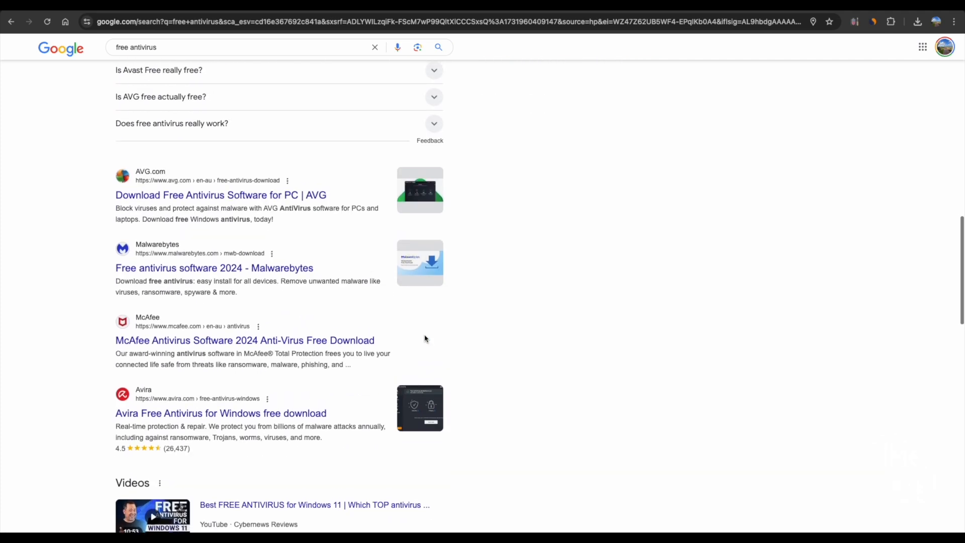
pyautogui.scroll(3)
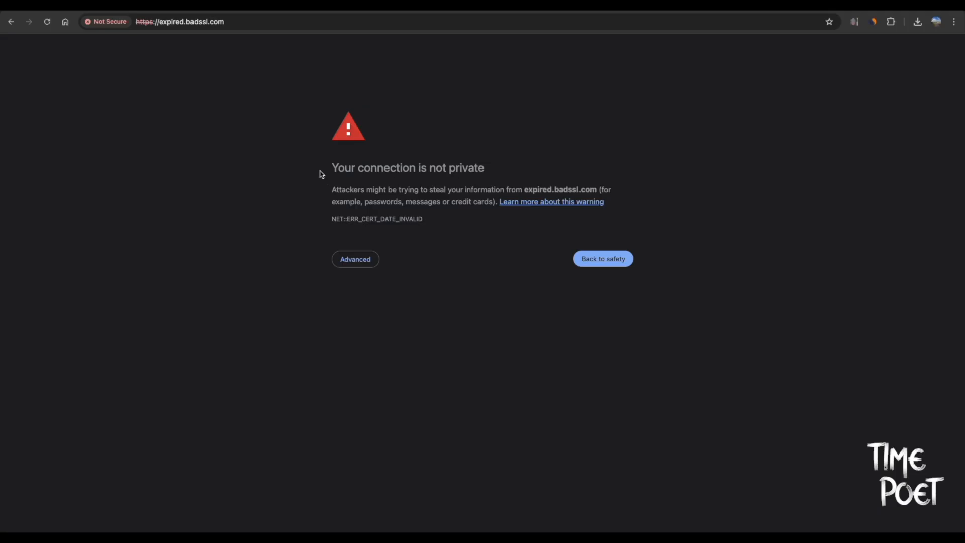
pyautogui.moveTo(79, 88)
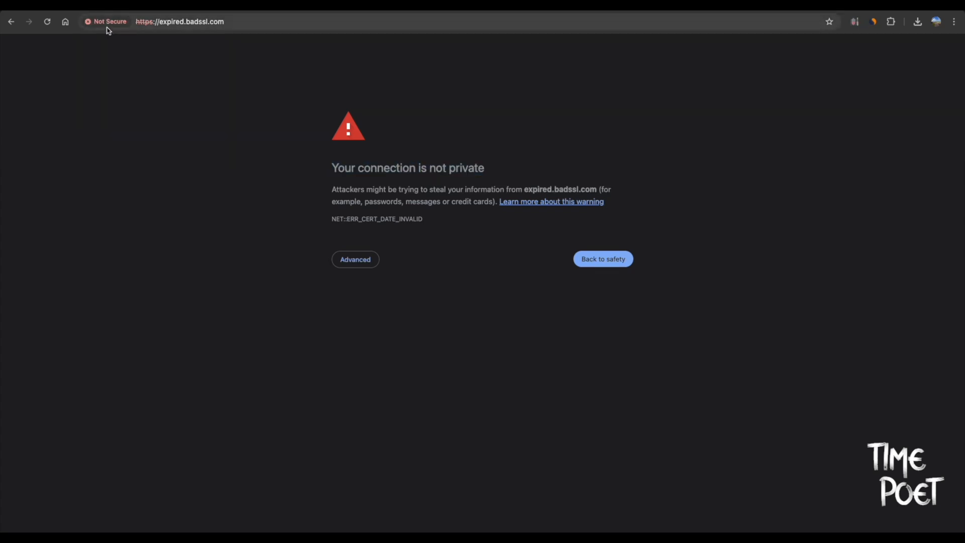
# Inspect the expired.badssl.com certificate details, which show it expired on 13 April 2015.
pyautogui.click(109, 22)
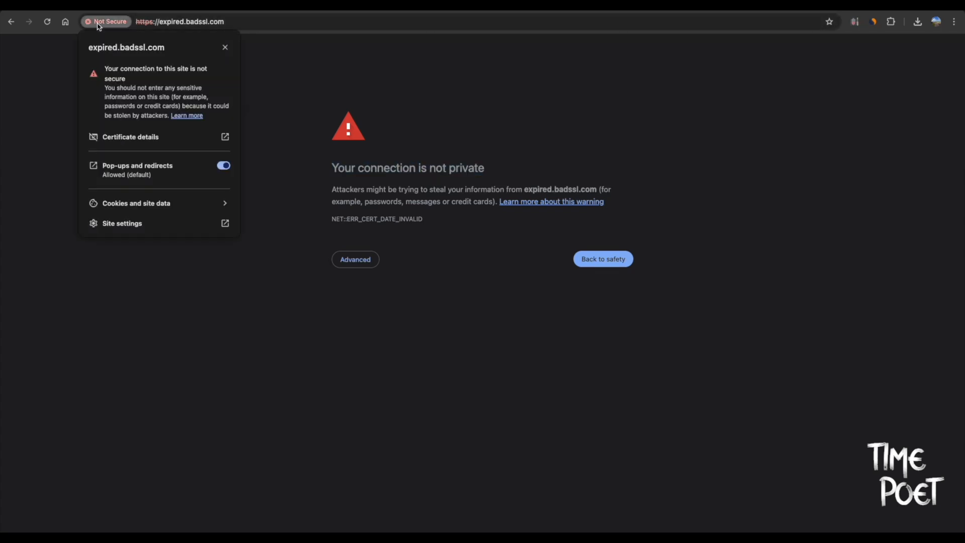
pyautogui.moveTo(153, 80)
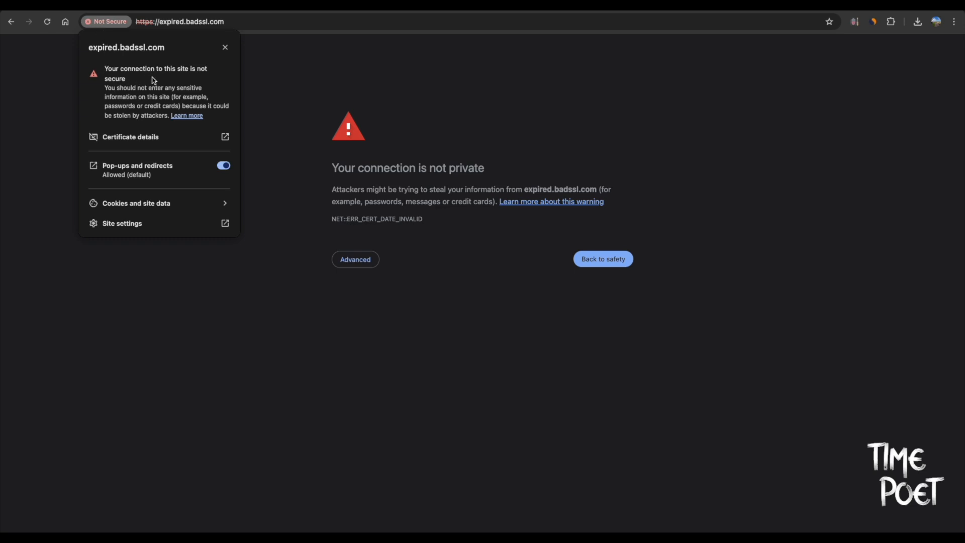
pyautogui.moveTo(190, 103)
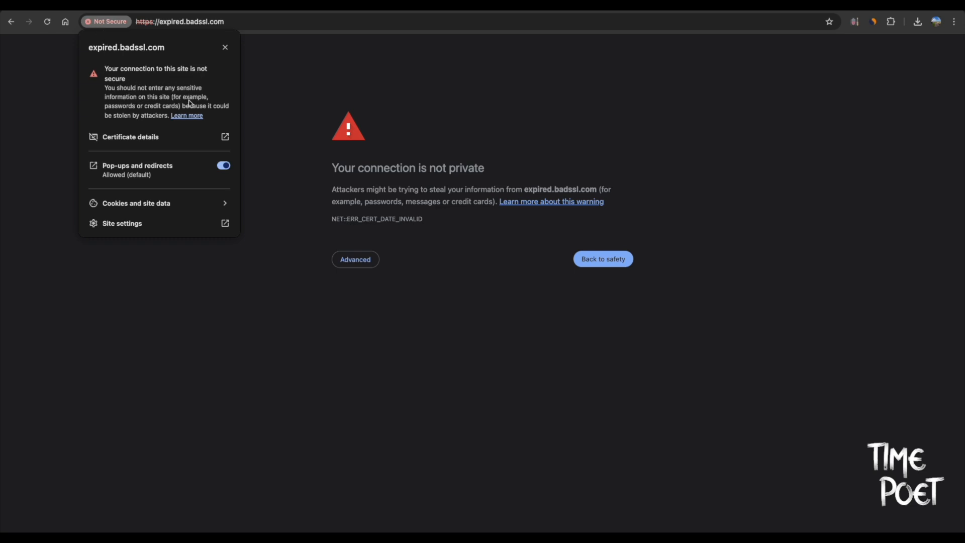
pyautogui.moveTo(168, 162)
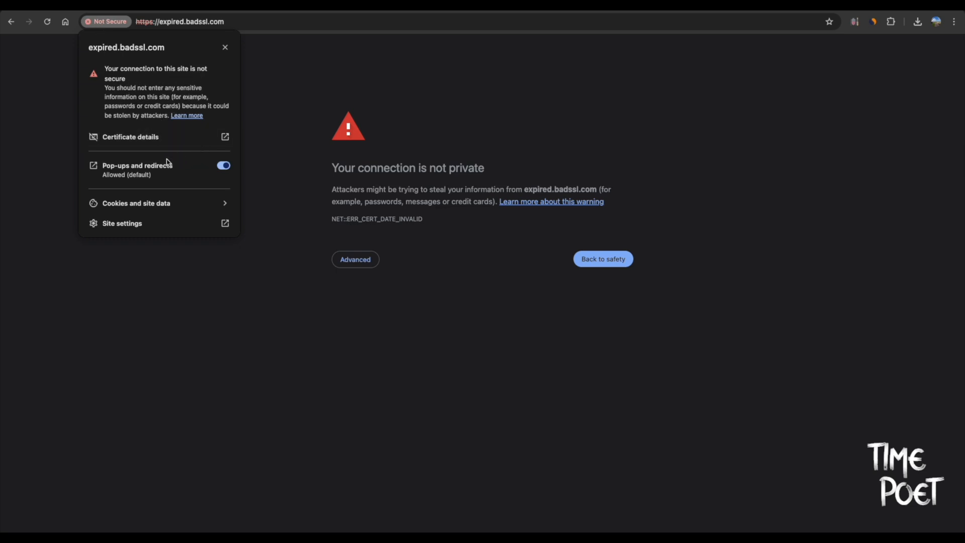
pyautogui.click(131, 136)
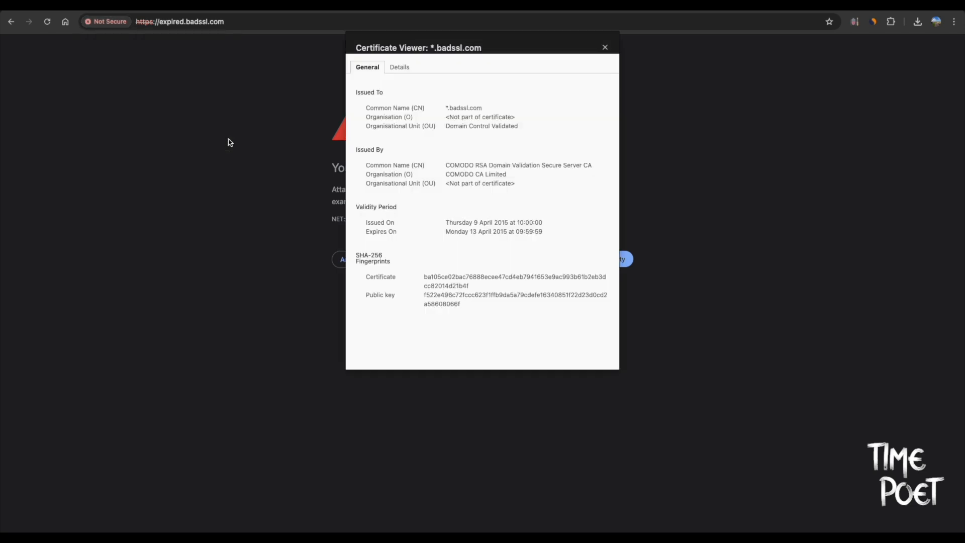
pyautogui.moveTo(451, 162)
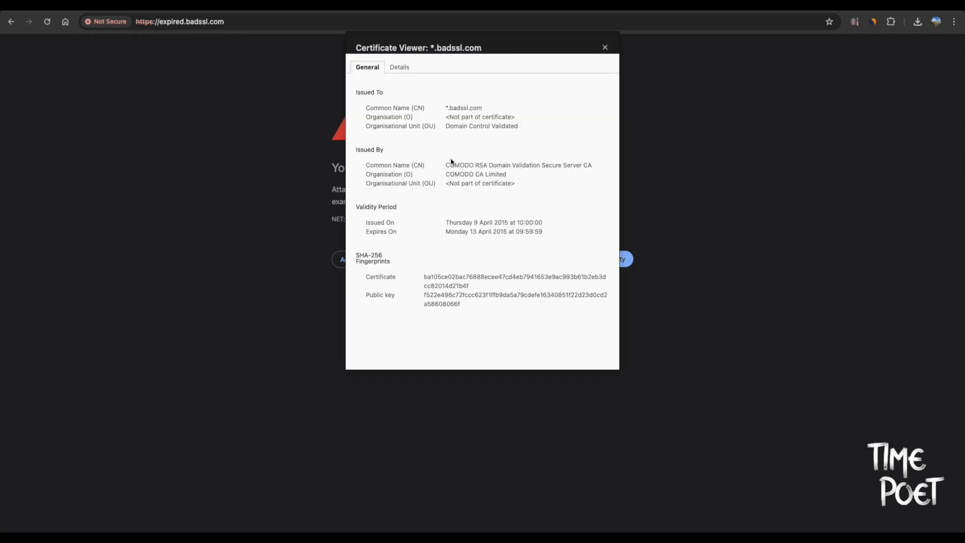
pyautogui.moveTo(243, 152)
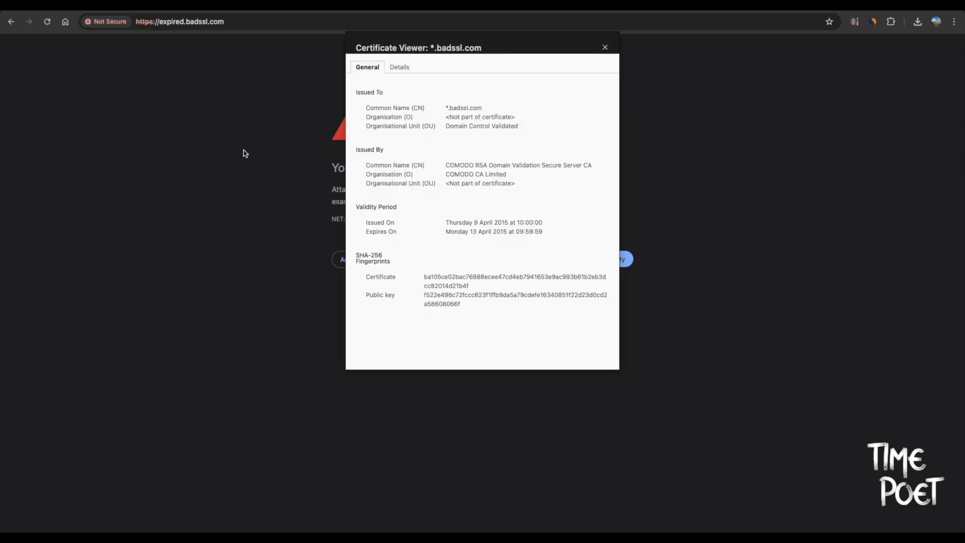
pyautogui.click(603, 47)
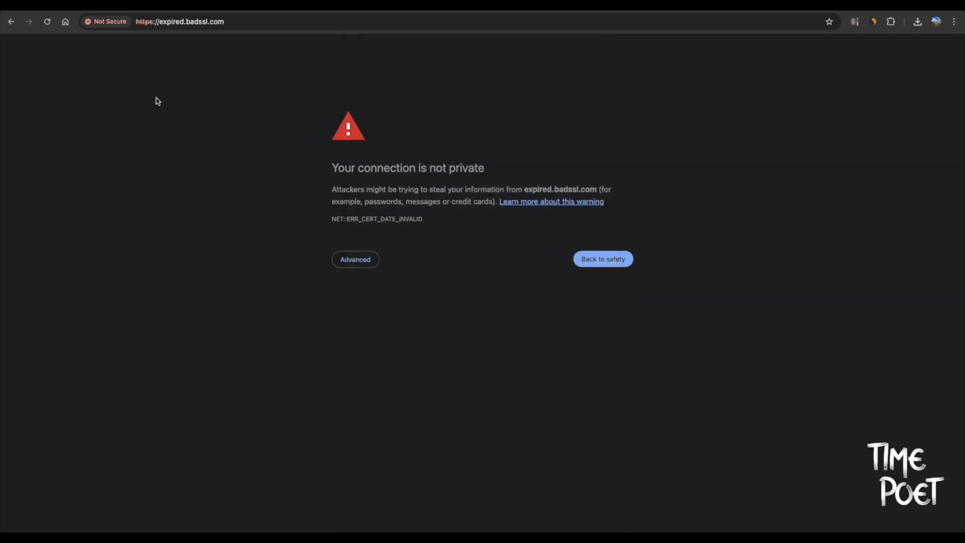
pyautogui.moveTo(277, 178)
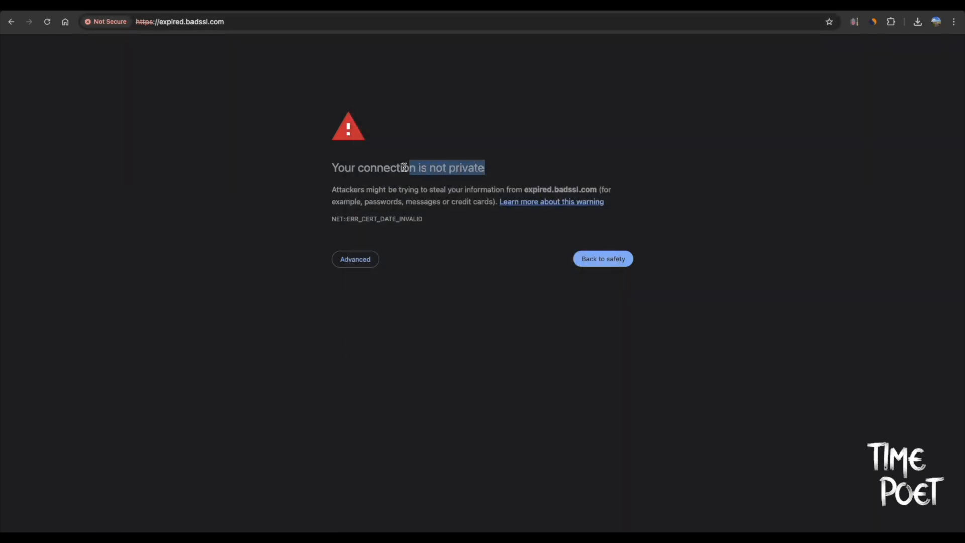
pyautogui.moveTo(285, 186)
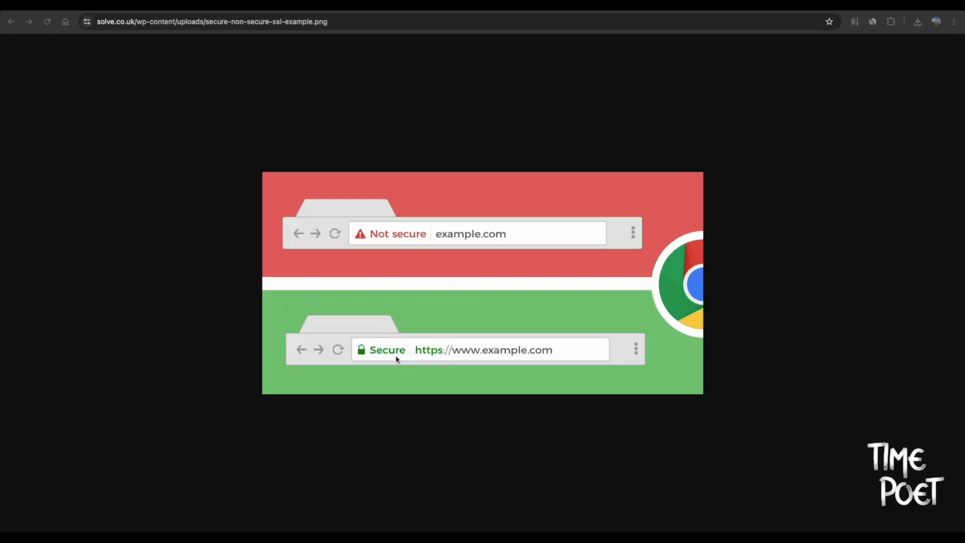
pyautogui.moveTo(397, 361)
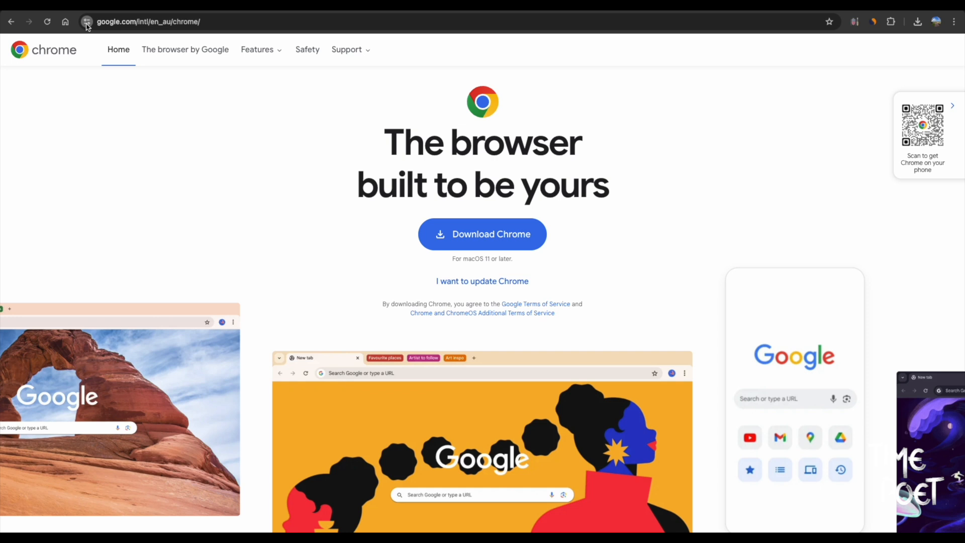
# Select the address bar on Google's Chrome homepage.
pyautogui.click(86, 22)
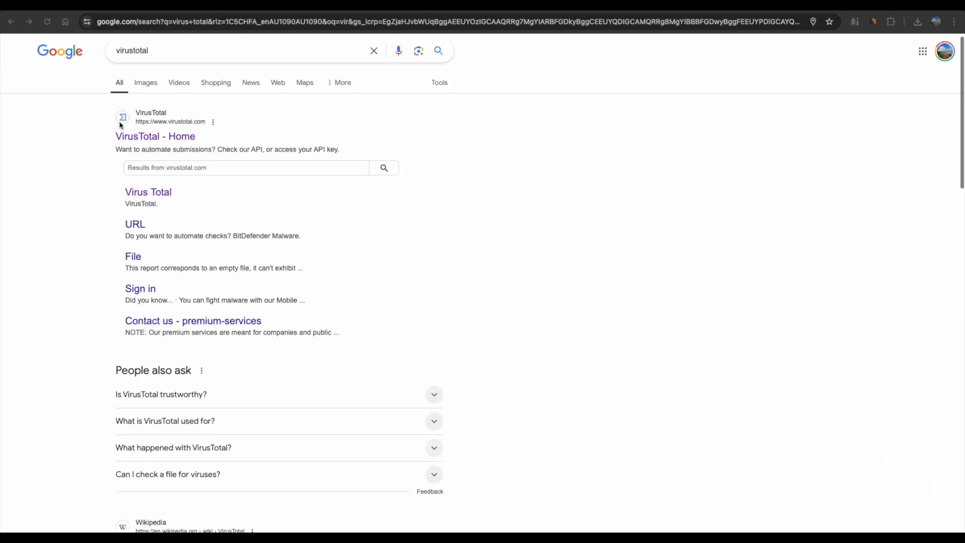
pyautogui.click(155, 136)
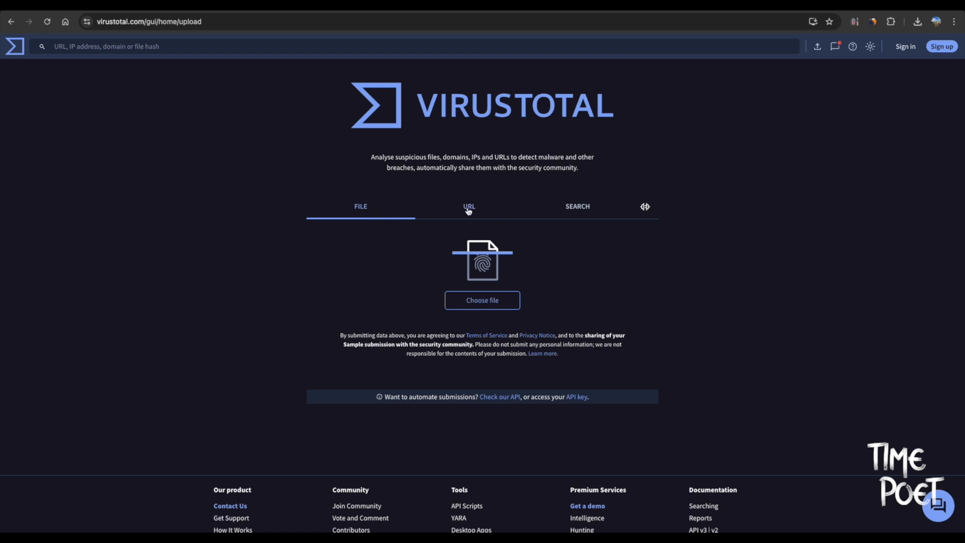
pyautogui.click(469, 206)
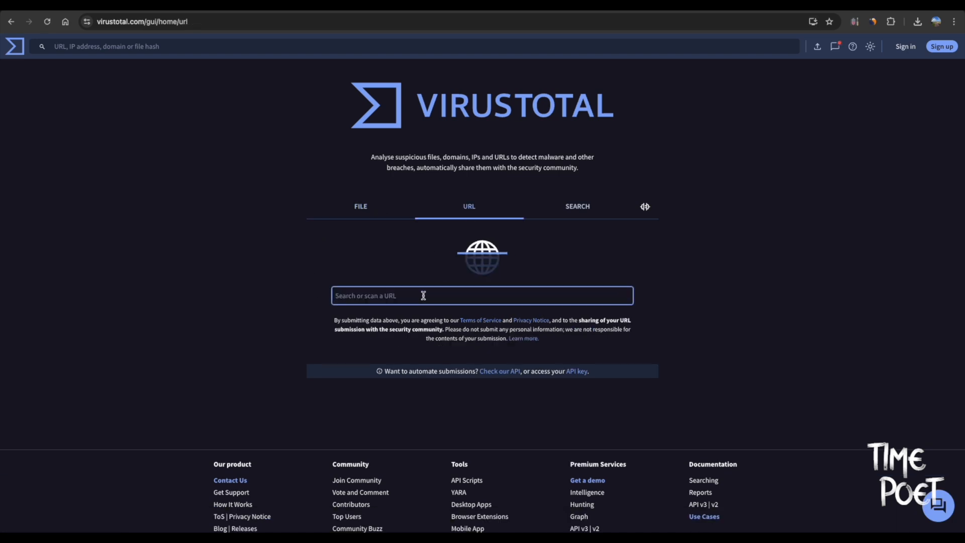
pyautogui.write('www.we')
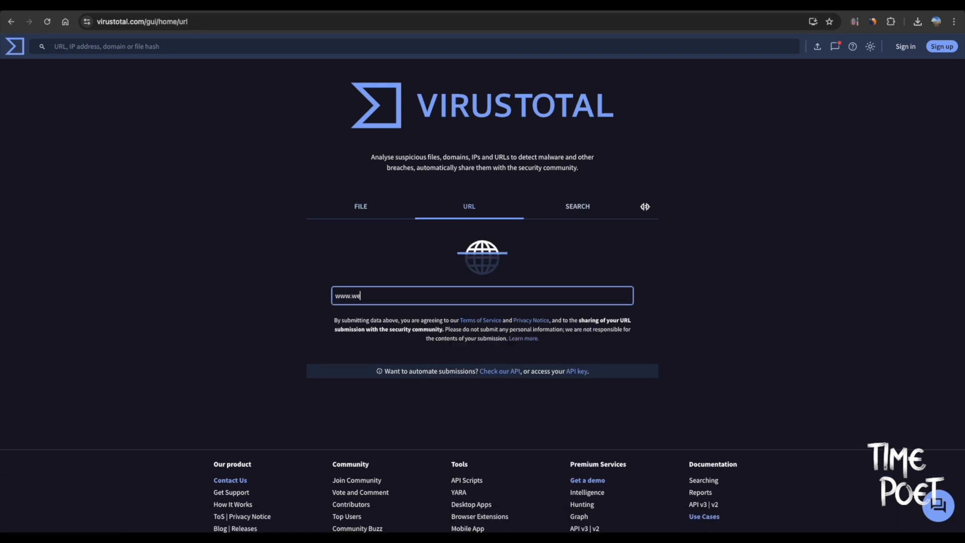
pyautogui.write('bsitename.')
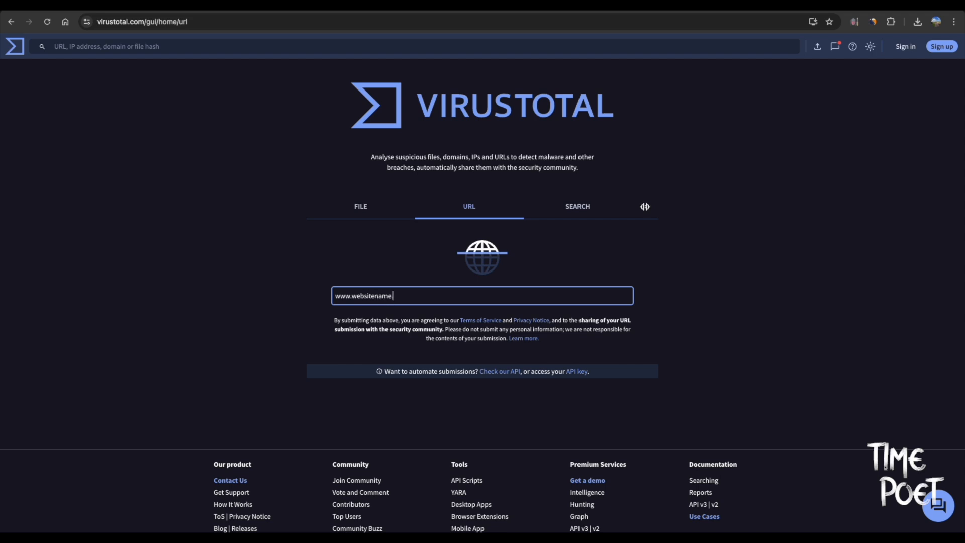
pyautogui.write('com')
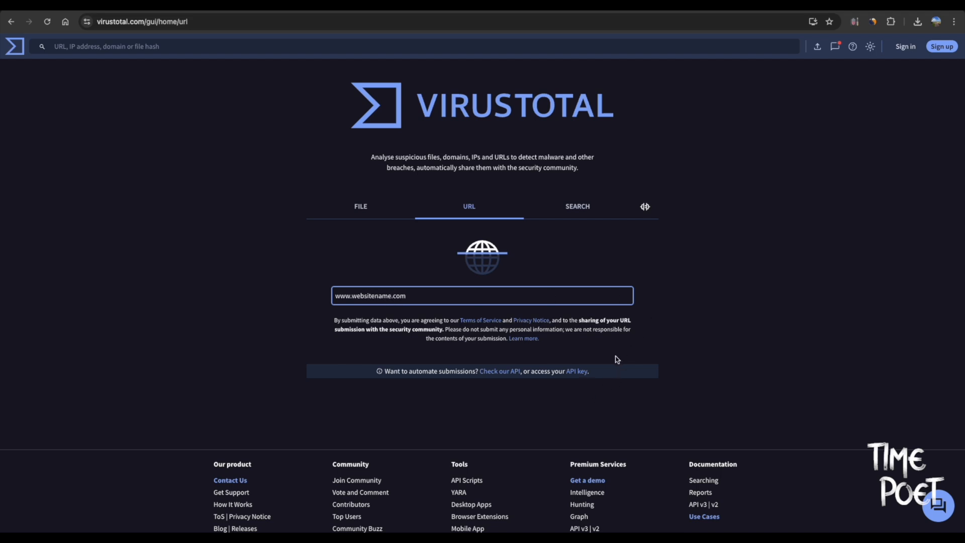
pyautogui.moveTo(181, 46)
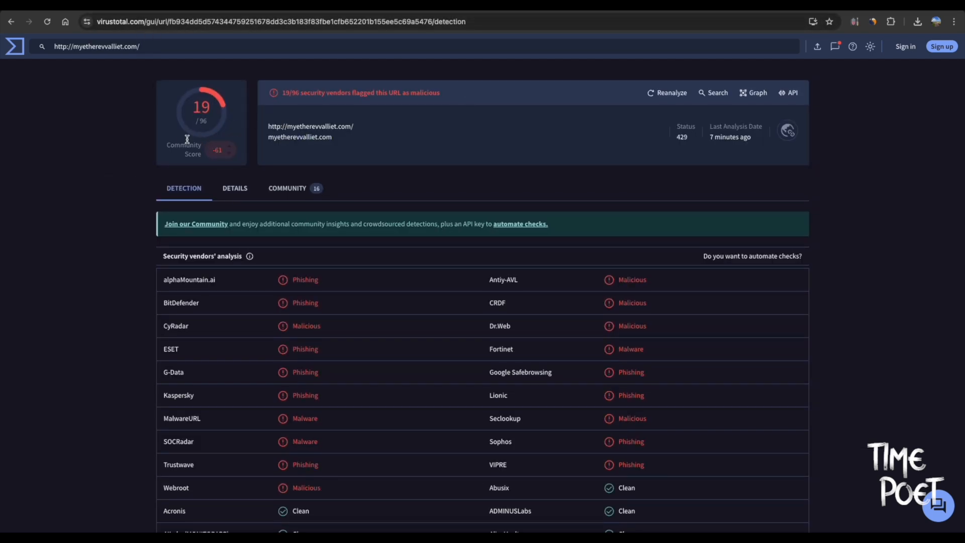
# Review myetherevvalliet.com's vendor analysis (19 of 96 malicious), then enter google.com.
pyautogui.scroll(-3)
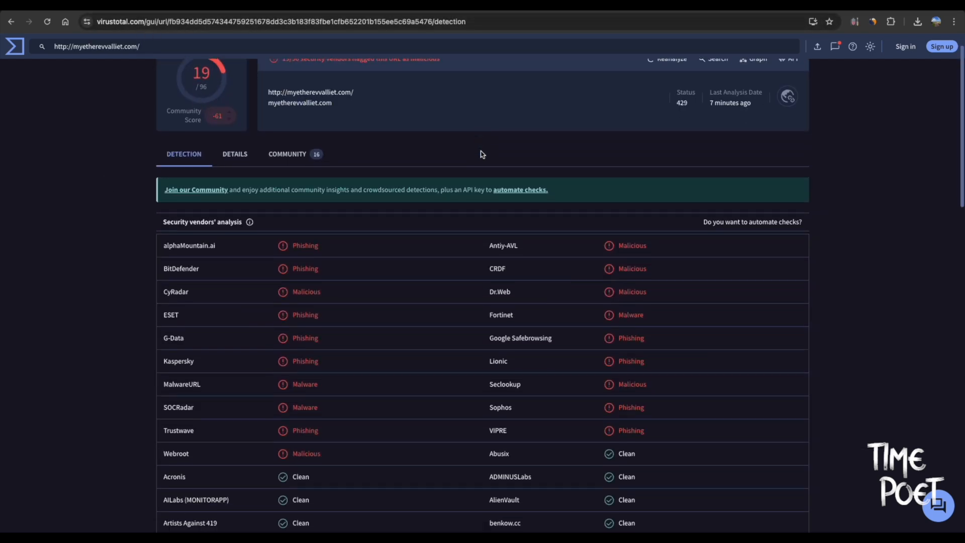
pyautogui.scroll(-3)
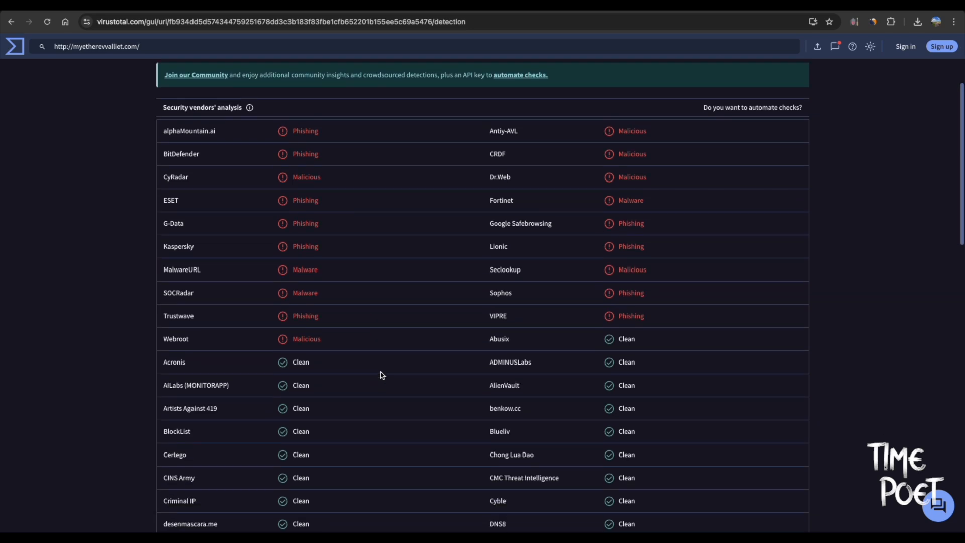
pyautogui.scroll(-3)
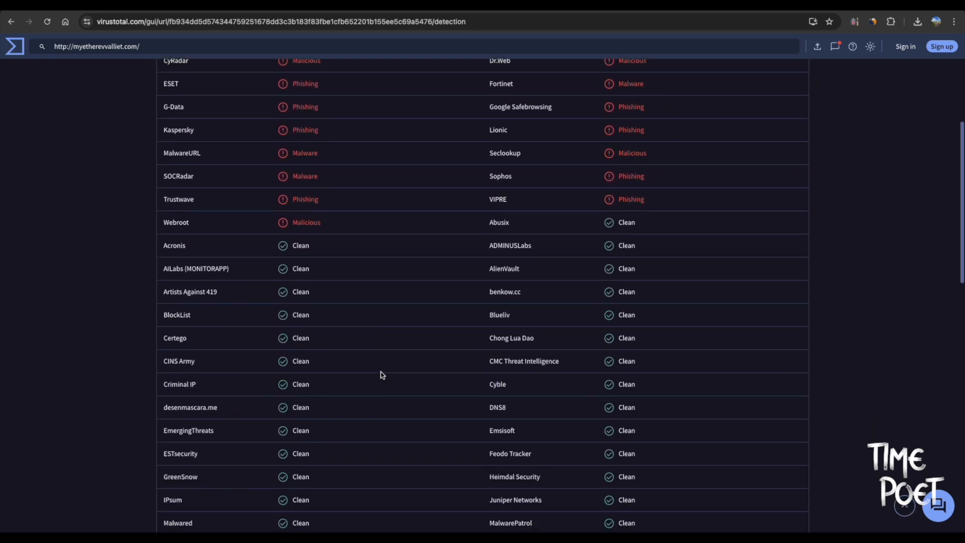
pyautogui.scroll(3)
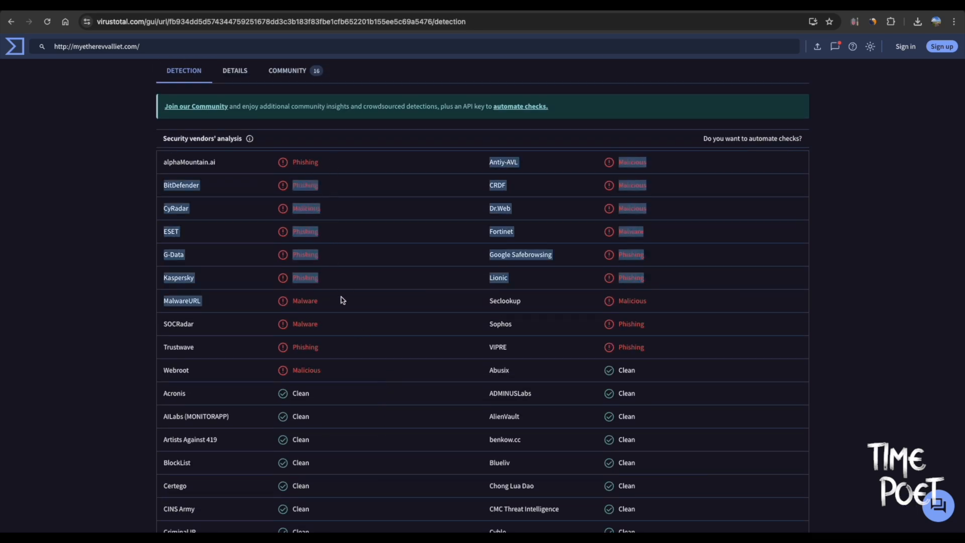
pyautogui.scroll(3)
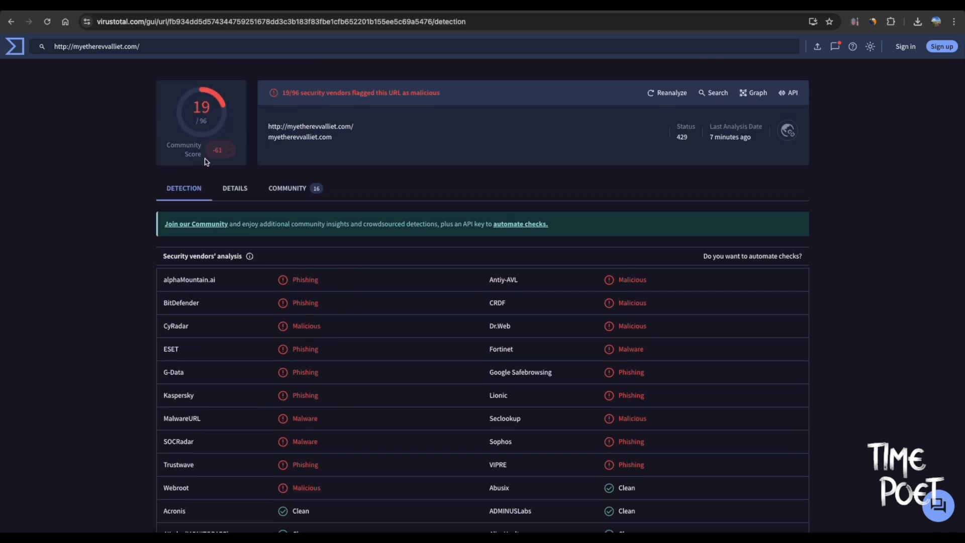
pyautogui.moveTo(234, 188)
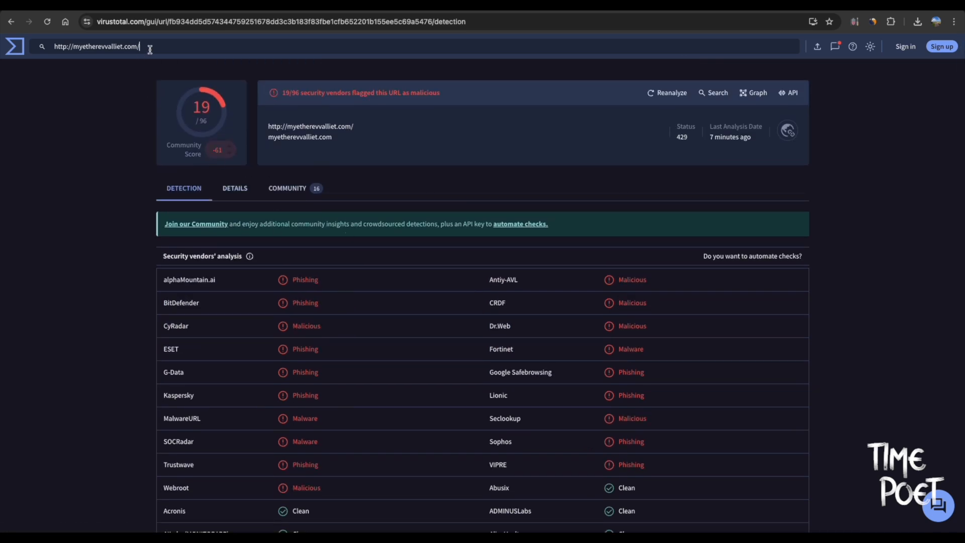
pyautogui.write('google.com')
pyautogui.write('paypal')
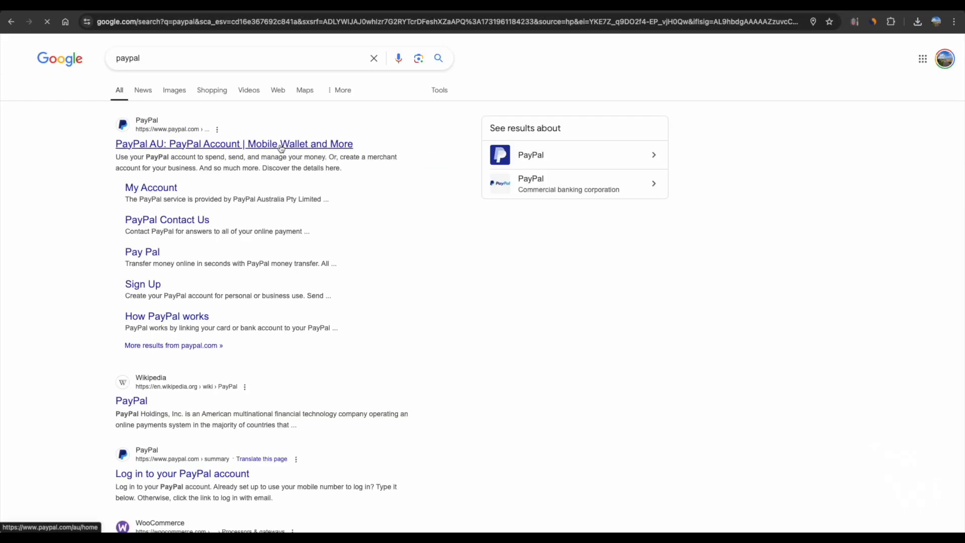
# Open PayPal AU from the results and view its secure-connection site information.
pyautogui.click(234, 143)
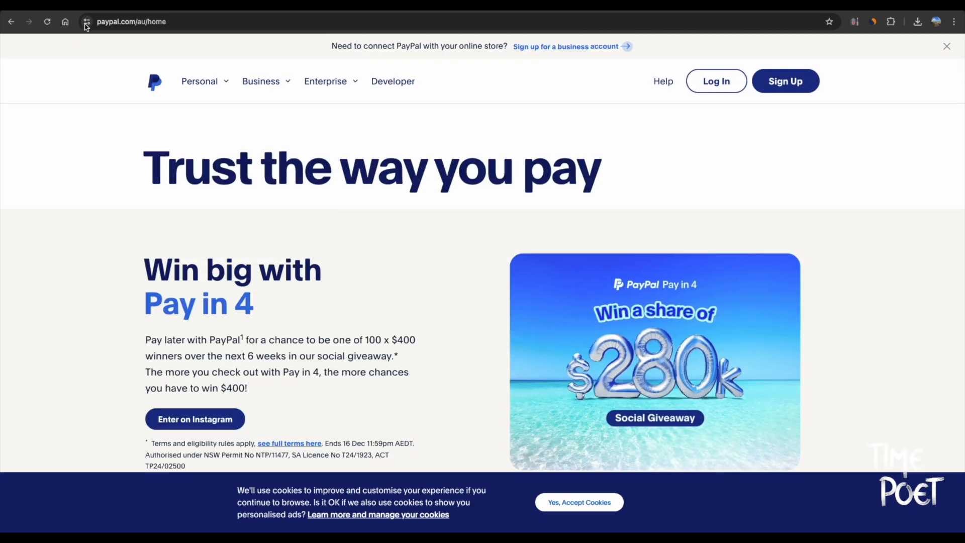
pyautogui.click(85, 22)
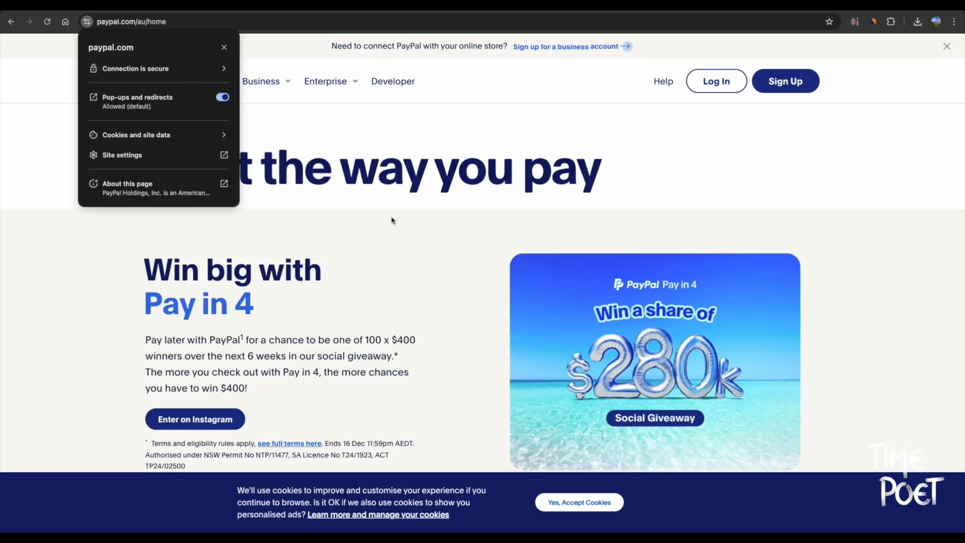